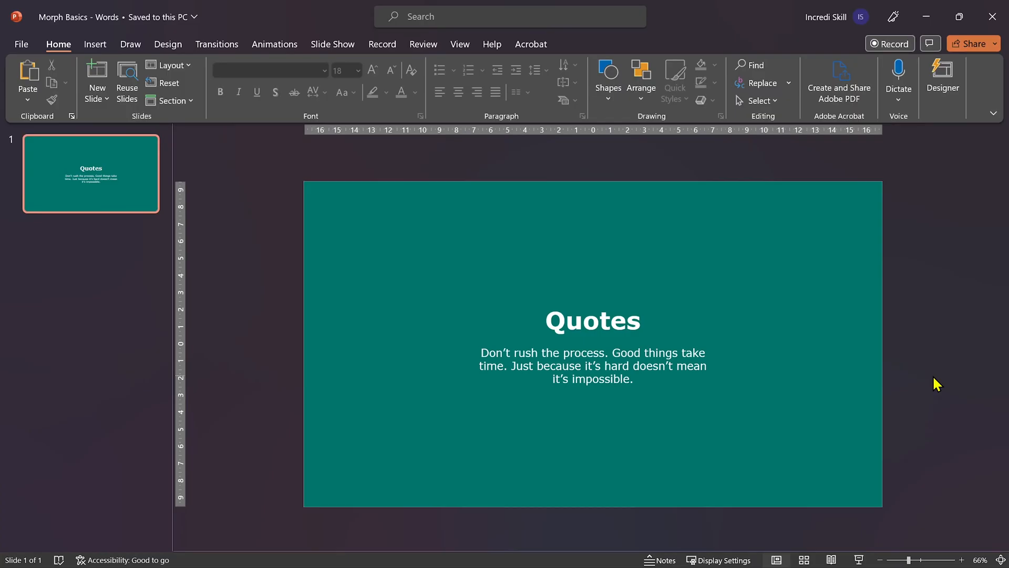
Select the Quotes slide thumbnail so it can be duplicated into slide 2.
{"action": "left_click", "coordinate": [592, 366]}
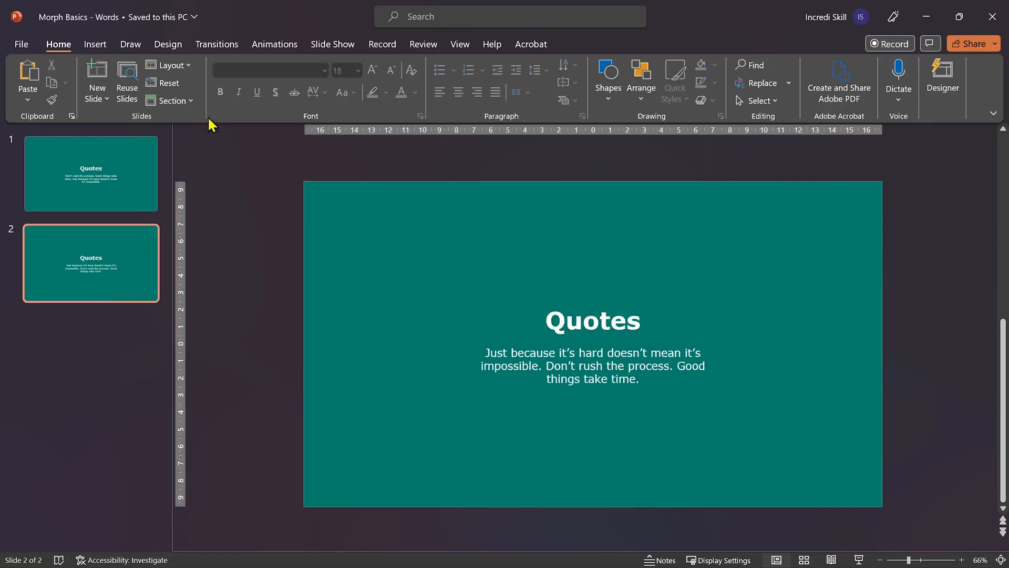
Give slide 2 a Morph transition with the Words effect option.
{"action": "left_click", "coordinate": [216, 43]}
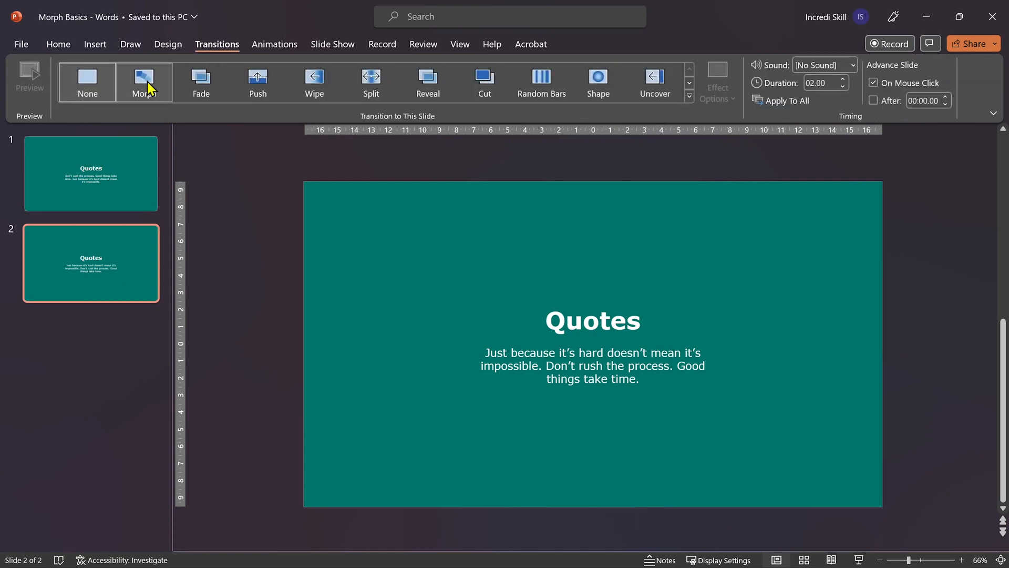
{"action": "left_click", "coordinate": [143, 82]}
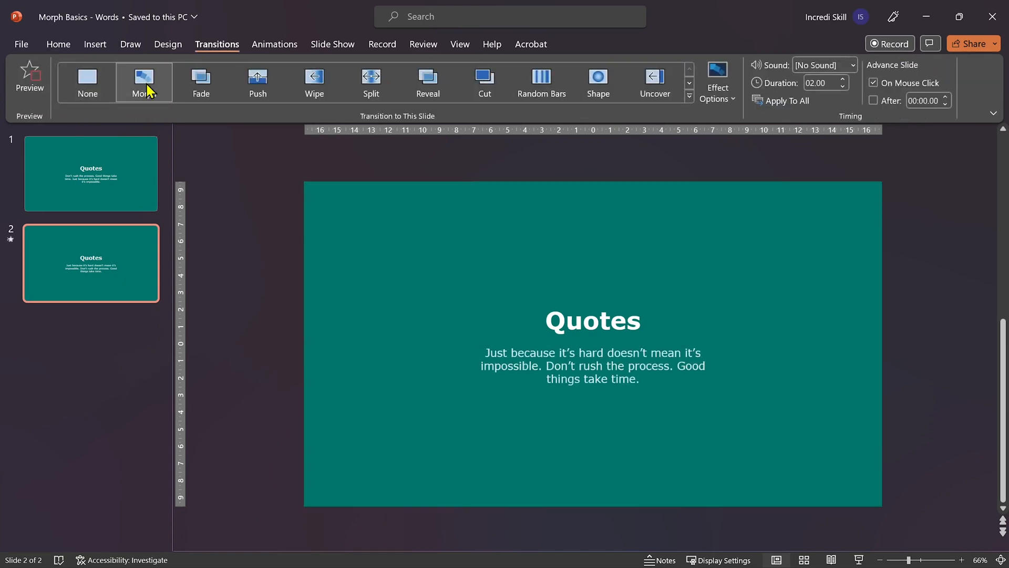
{"action": "left_click", "coordinate": [717, 82]}
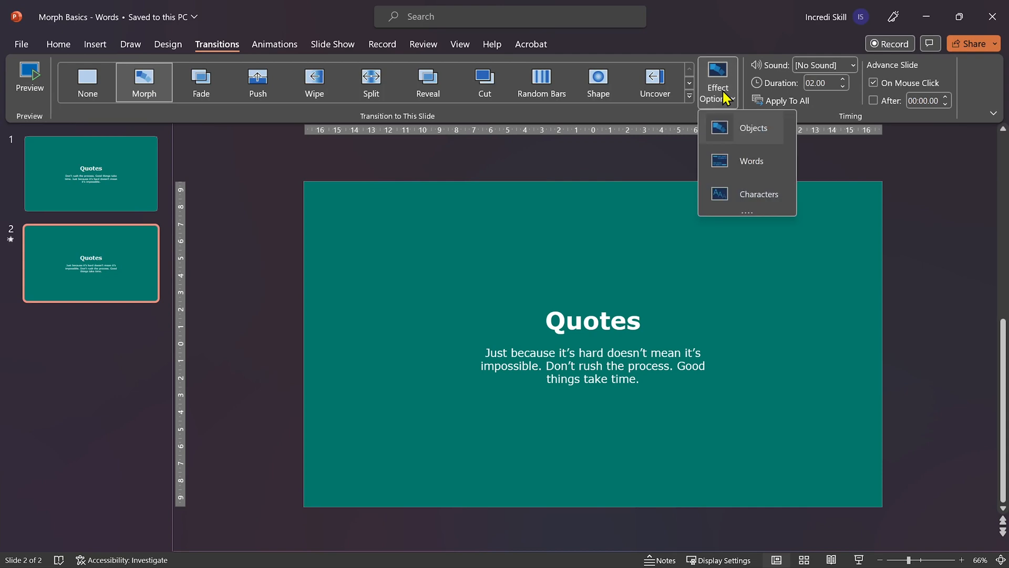
{"action": "left_click", "coordinate": [751, 161]}
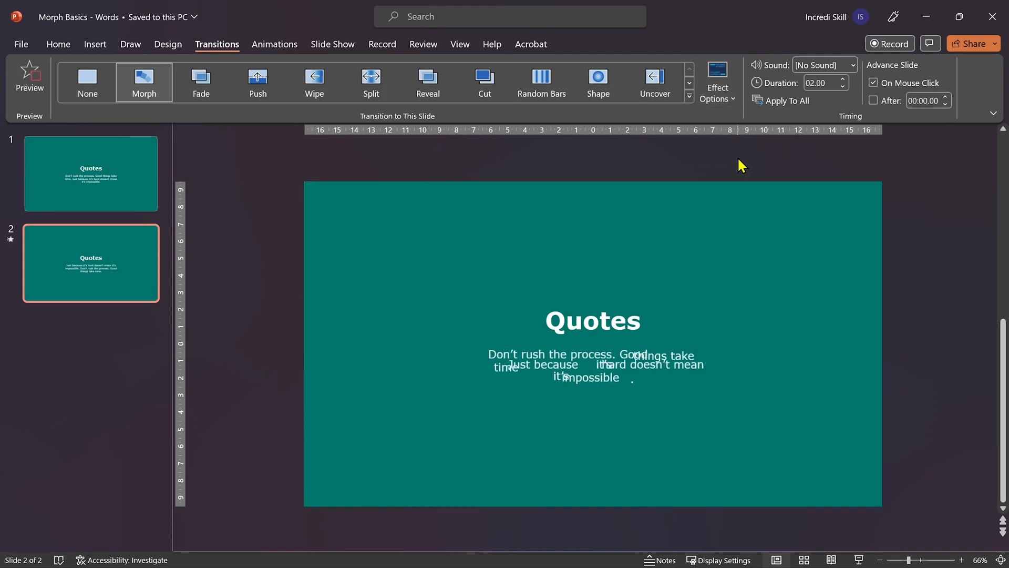
{"action": "left_click", "coordinate": [29, 75]}
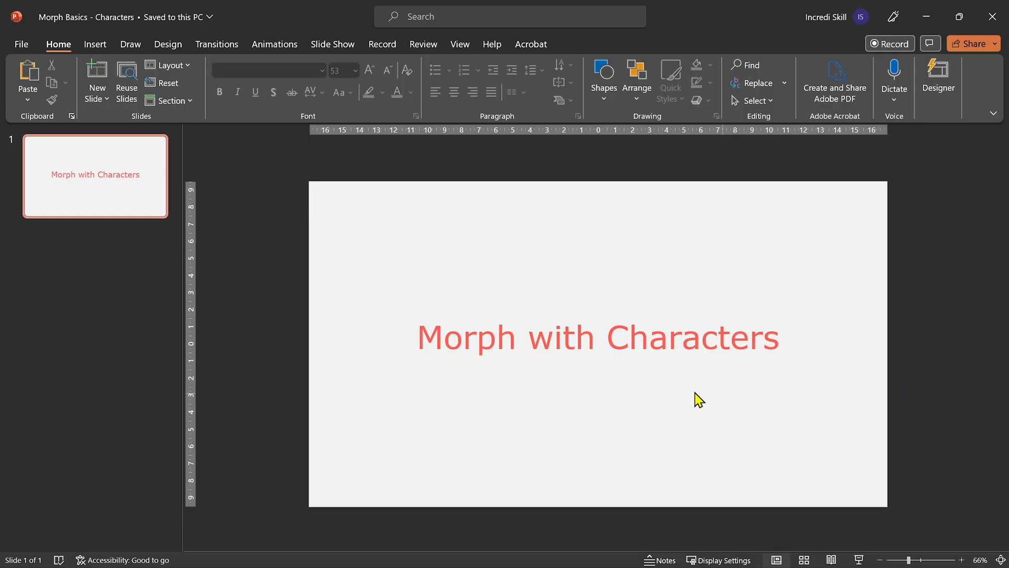
{"action": "mouse_move", "coordinate": [511, 347]}
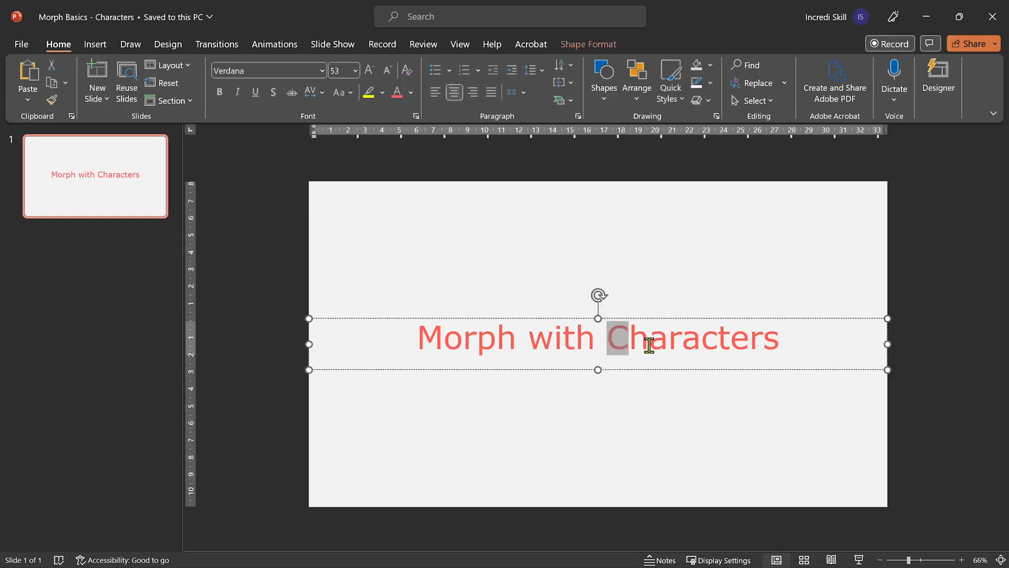
Replace 'Characters' on the duplicated slide with 'Allow me to surprise you!'.
{"action": "double_click", "coordinate": [692, 336]}
{"action": "type", "text": "Allow"}
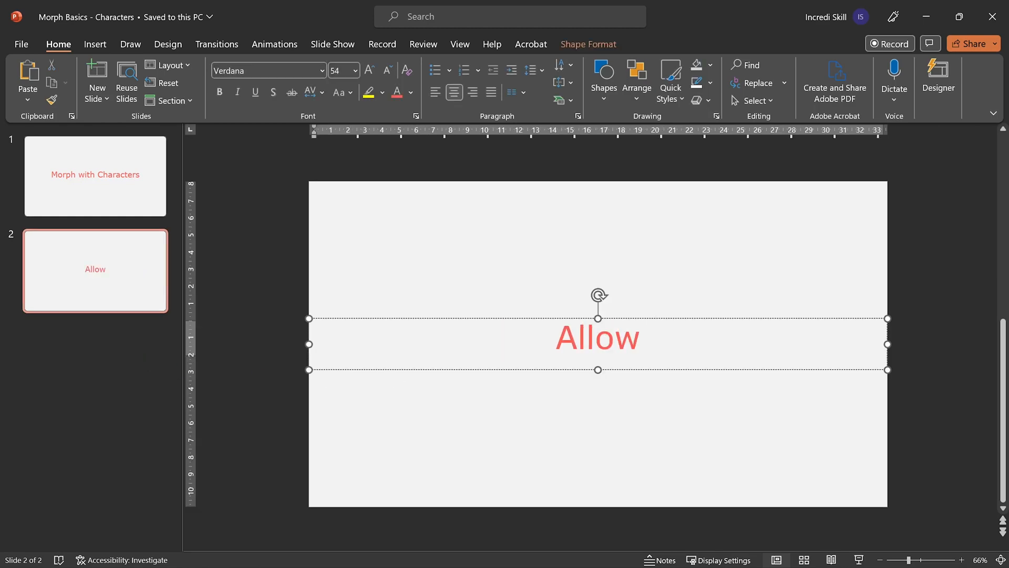
{"action": "type", "text": "me to surprise you!"}
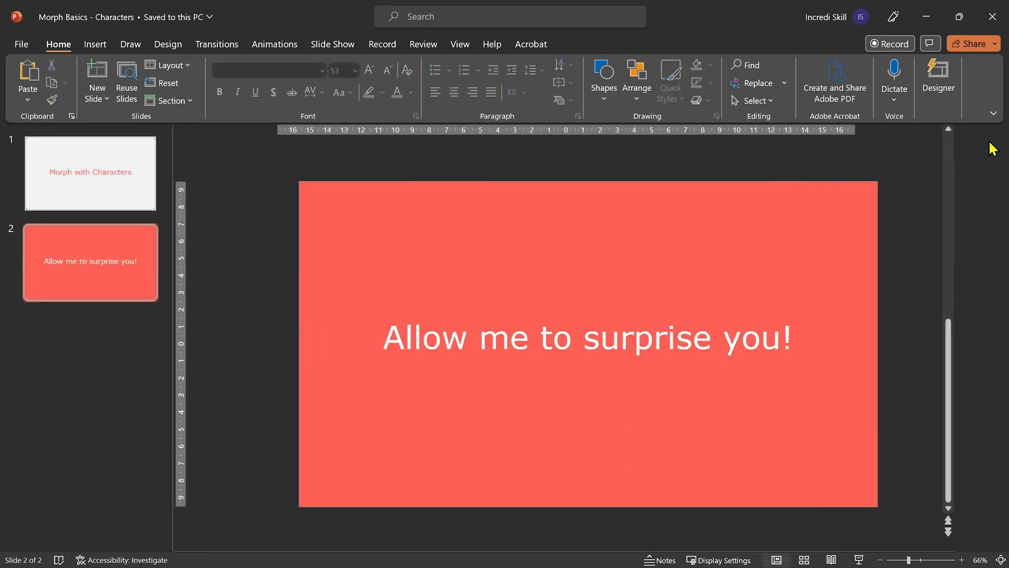
Give slide 2 a Morph transition with the Characters effect option.
{"action": "left_click", "coordinate": [216, 43]}
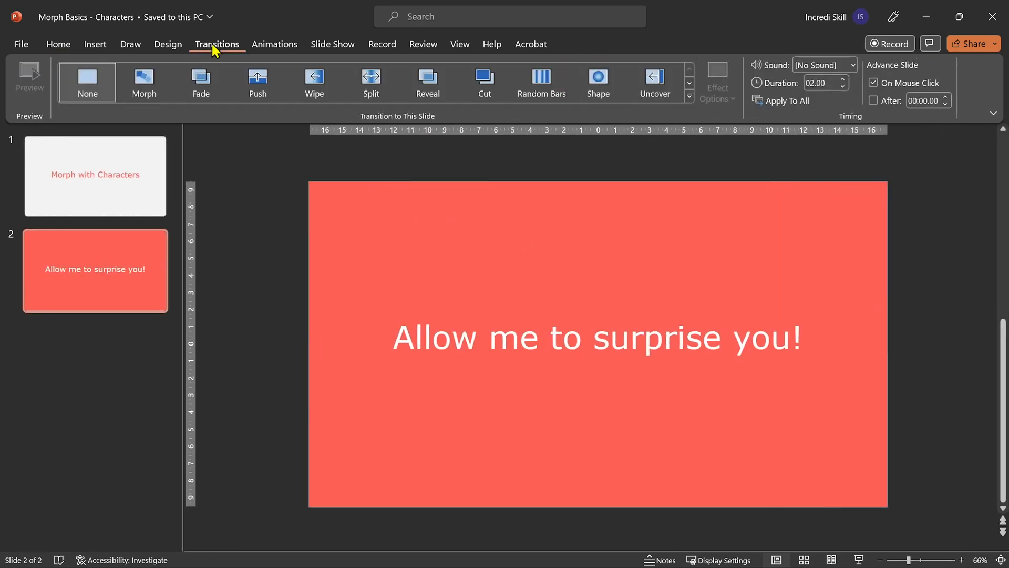
{"action": "left_click", "coordinate": [144, 83]}
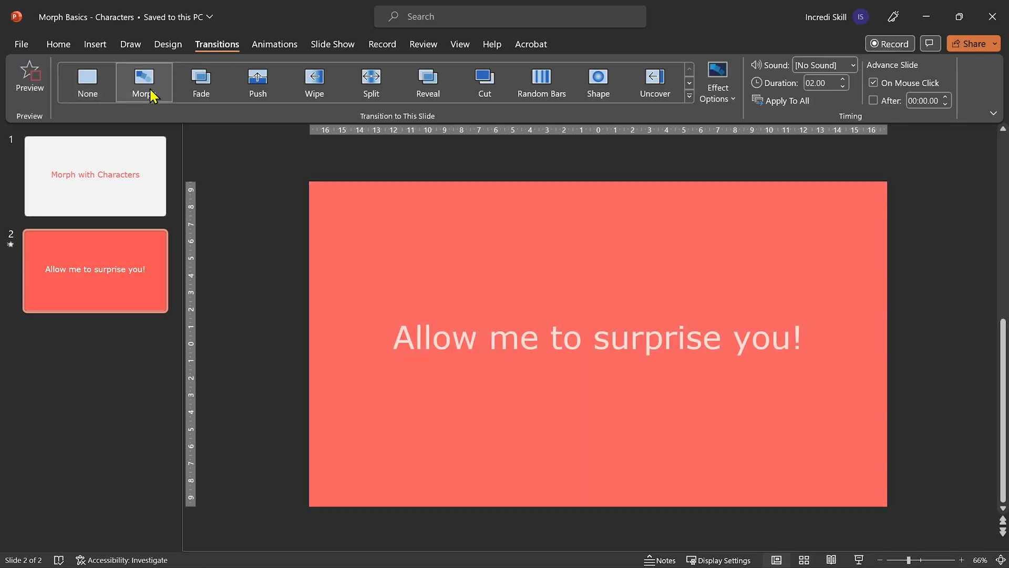
{"action": "left_click", "coordinate": [717, 82]}
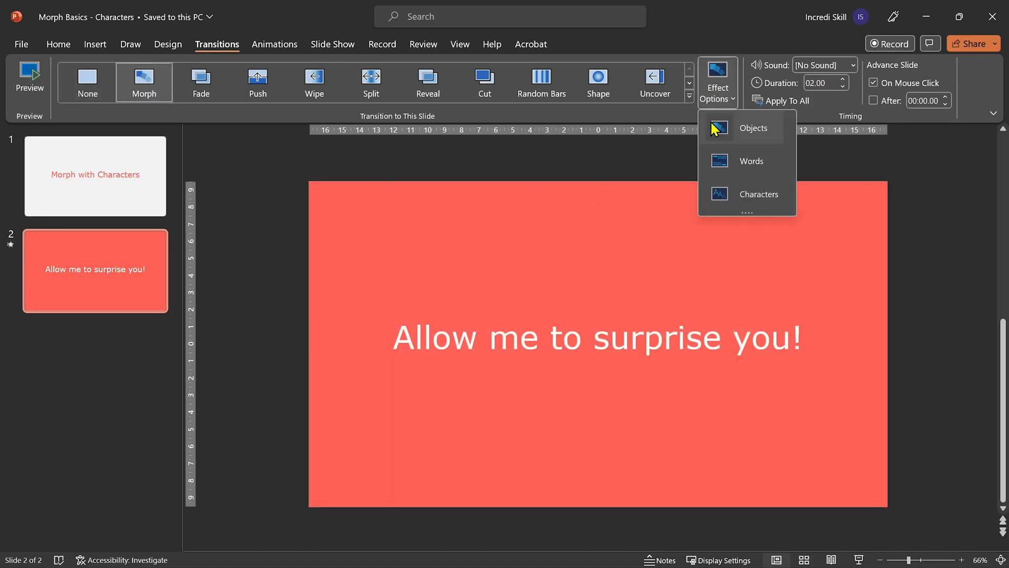
{"action": "left_click", "coordinate": [759, 194]}
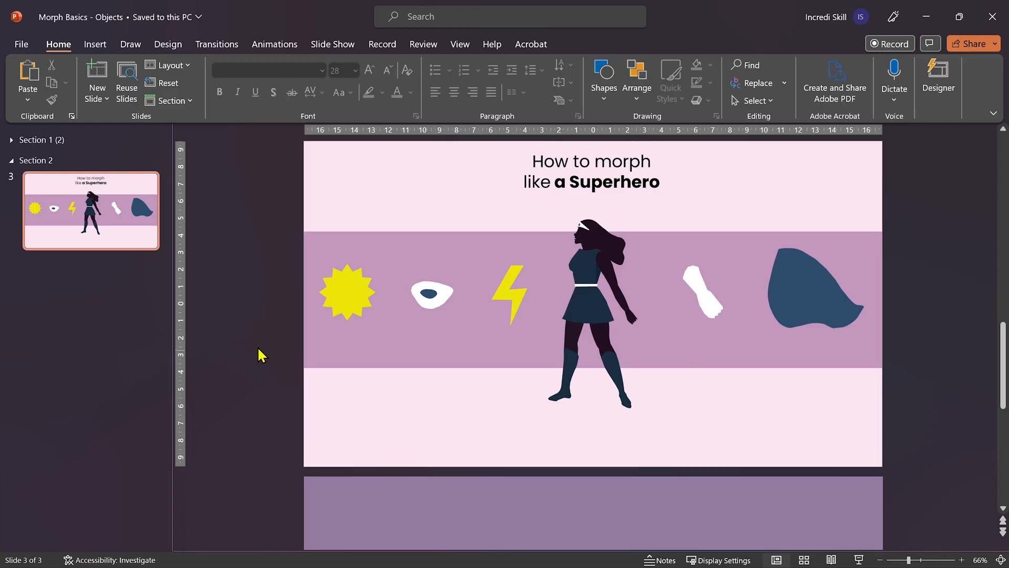
Duplicate slide 3 as slide 4 and move the lightning, cape and glove onto the hero.
{"action": "left_click", "coordinate": [509, 292]}
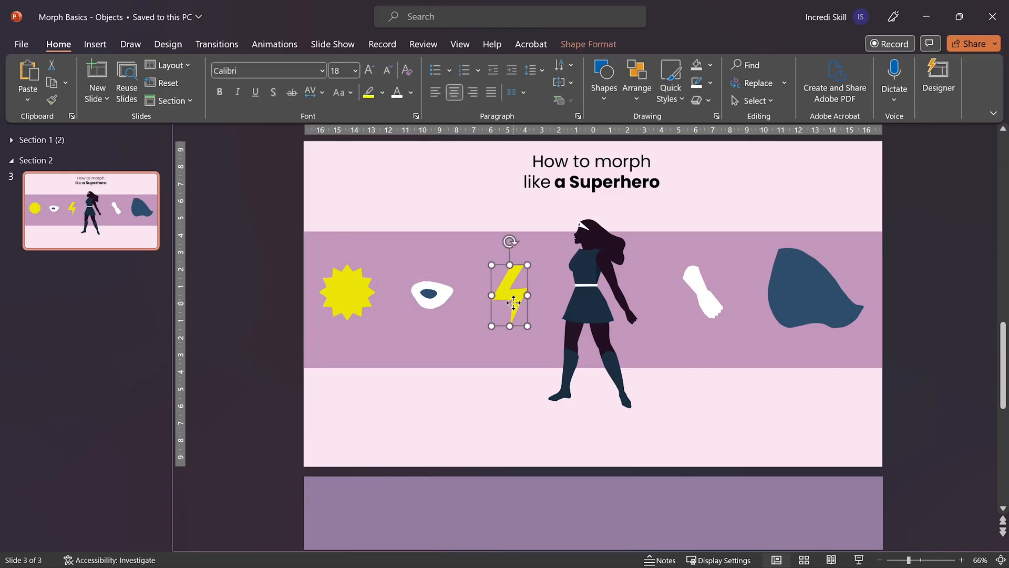
{"action": "left_click", "coordinate": [814, 287]}
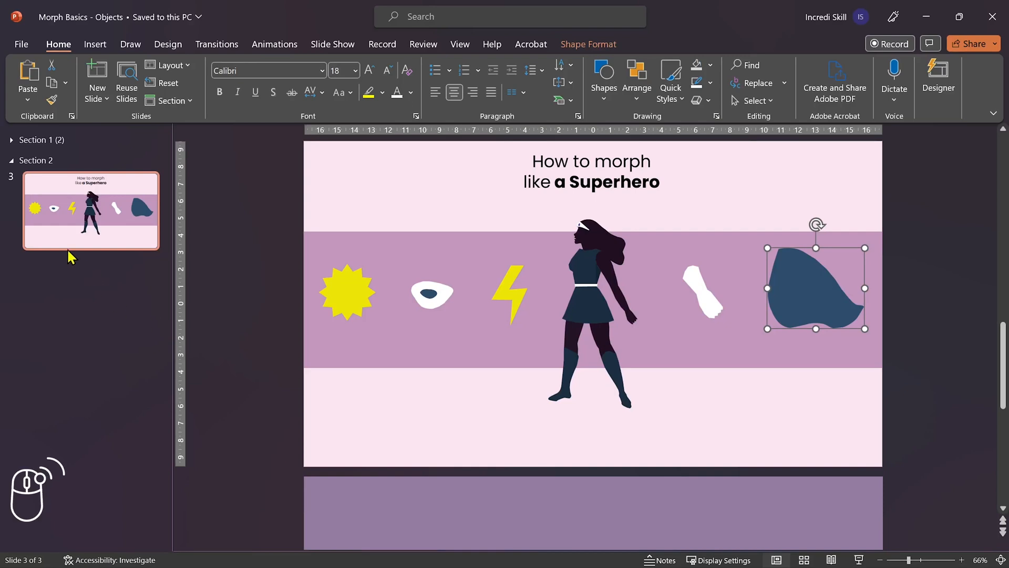
{"action": "right_click", "coordinate": [90, 210]}
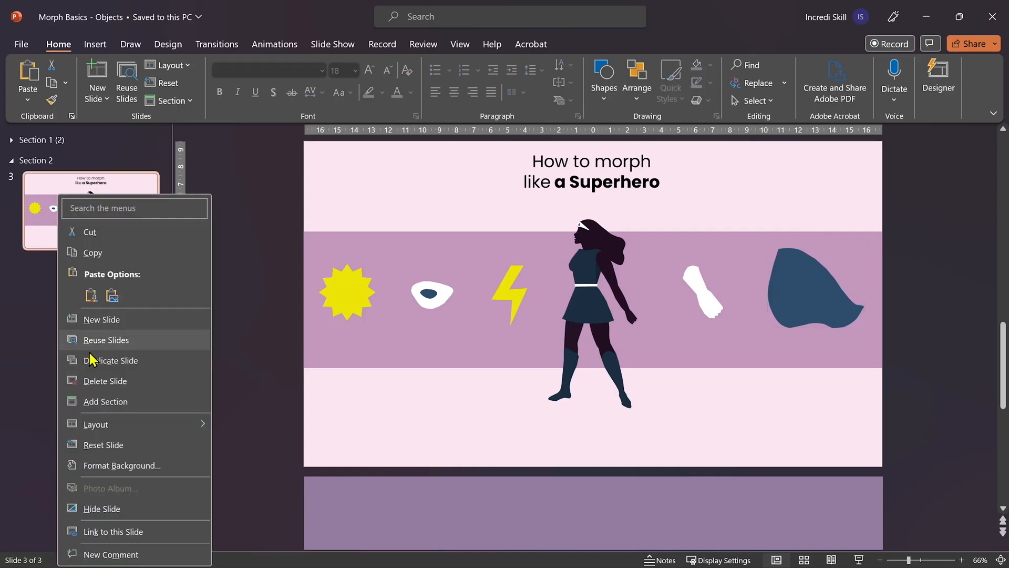
{"action": "left_click", "coordinate": [111, 360]}
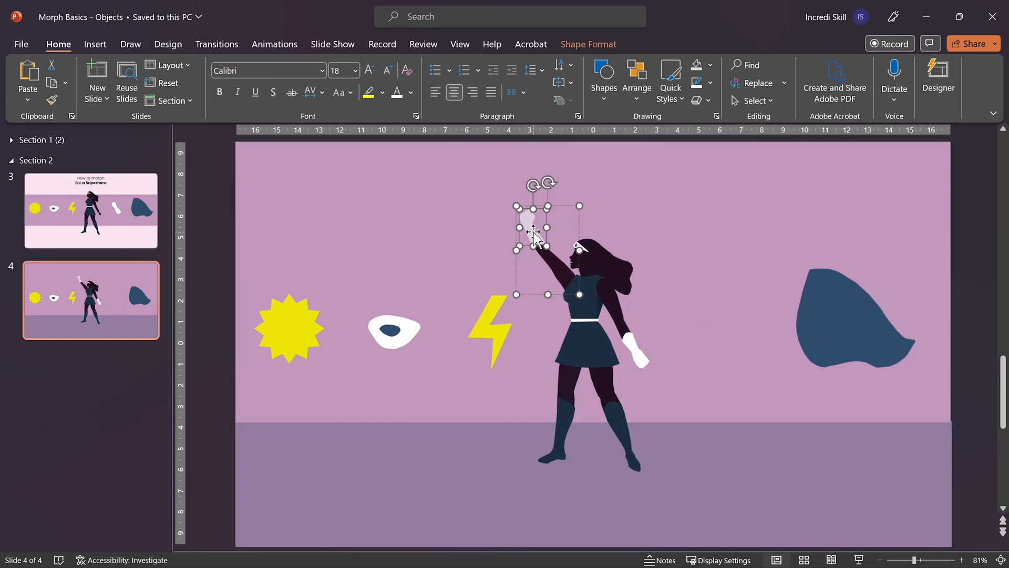
{"action": "left_click", "coordinate": [491, 327]}
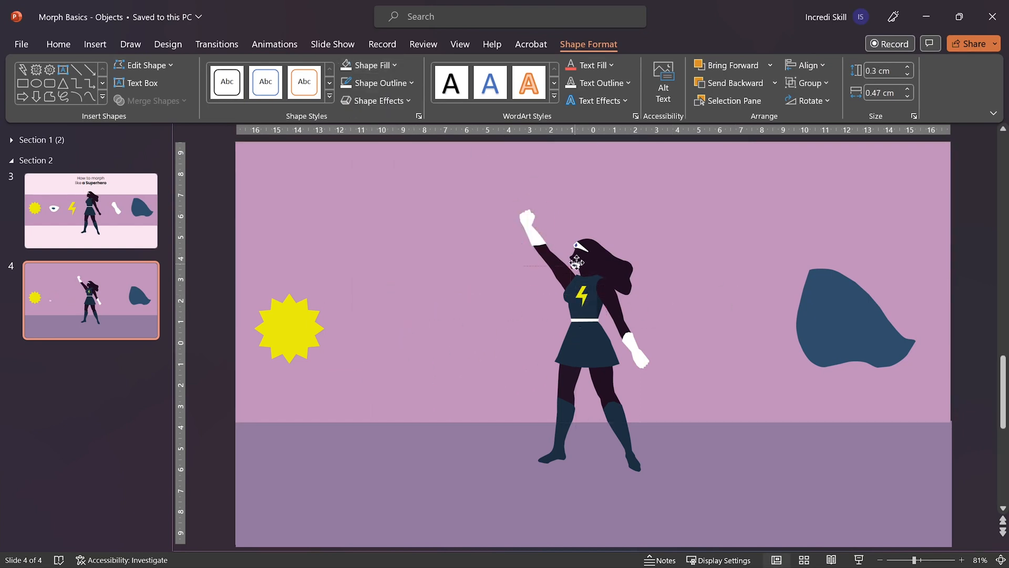
{"action": "left_click", "coordinate": [289, 327]}
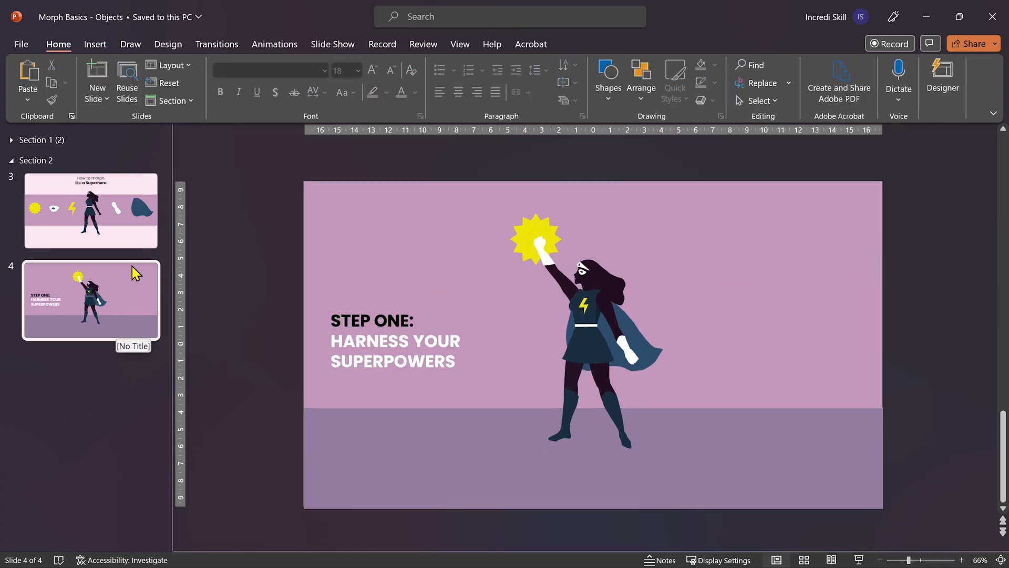
Apply Morph to slide 4 with a 0.60-second duration.
{"action": "left_click", "coordinate": [216, 44]}
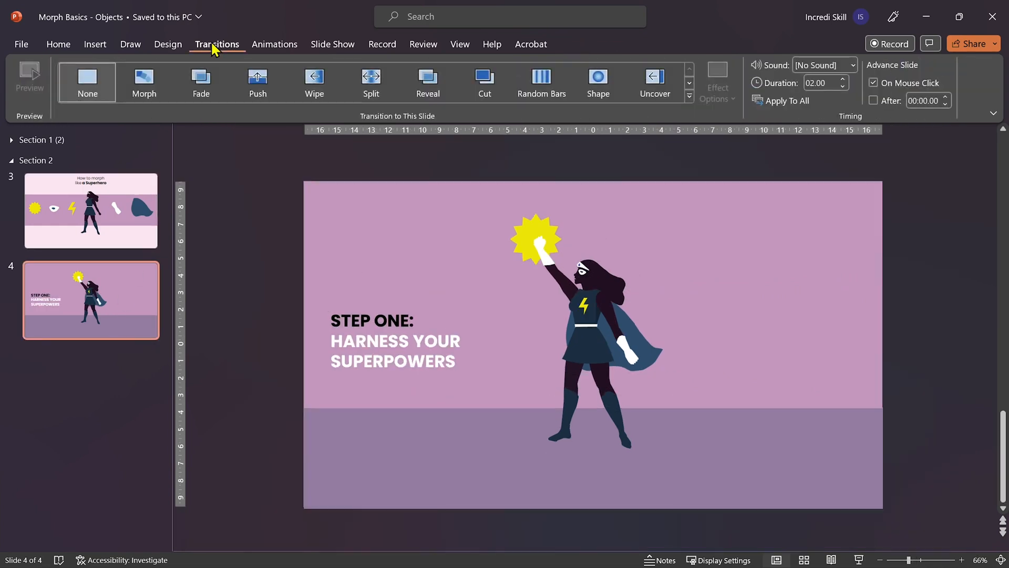
{"action": "left_click", "coordinate": [144, 83]}
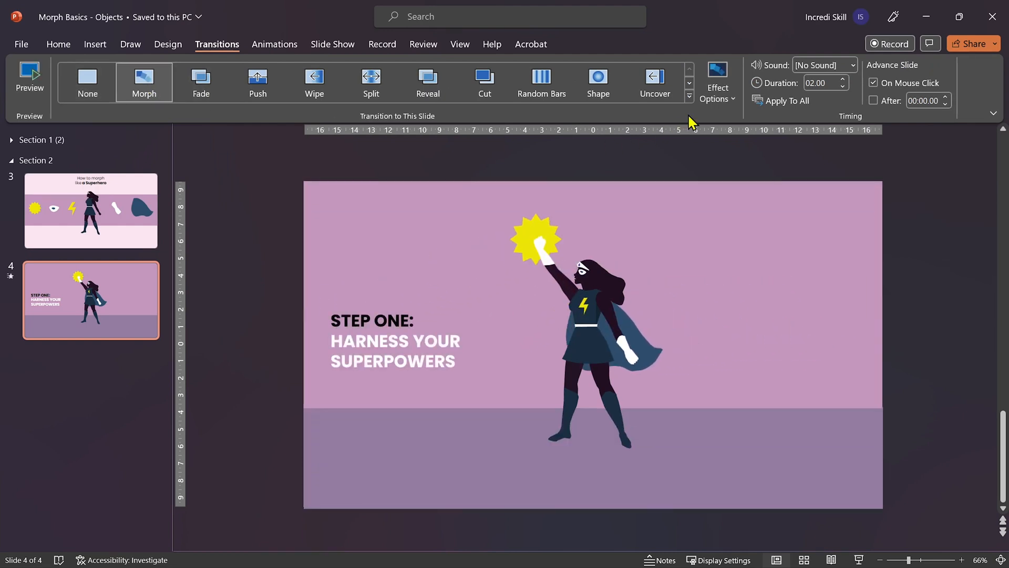
{"action": "triple_click", "coordinate": [821, 83]}
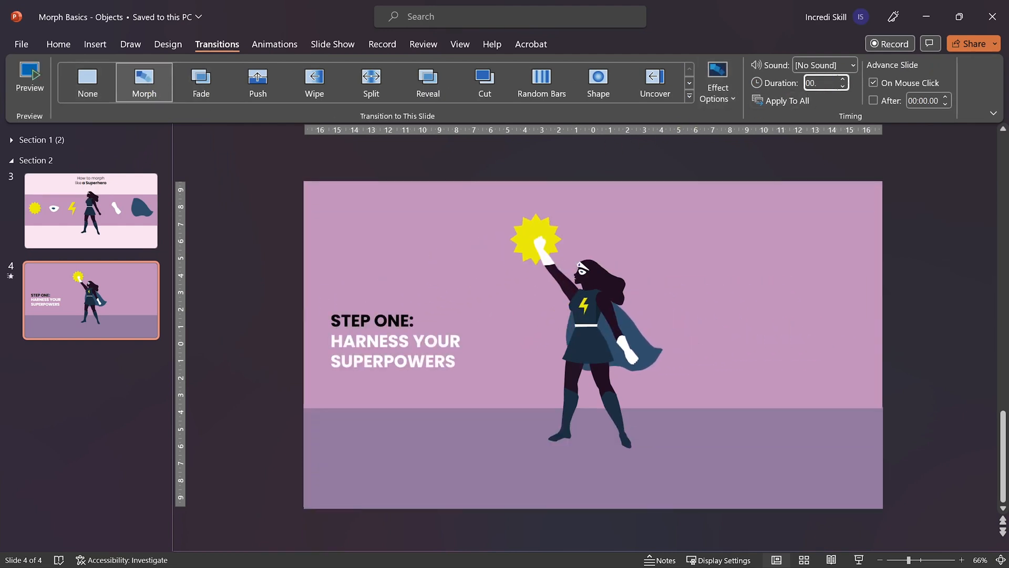
{"action": "left_click", "coordinate": [716, 80]}
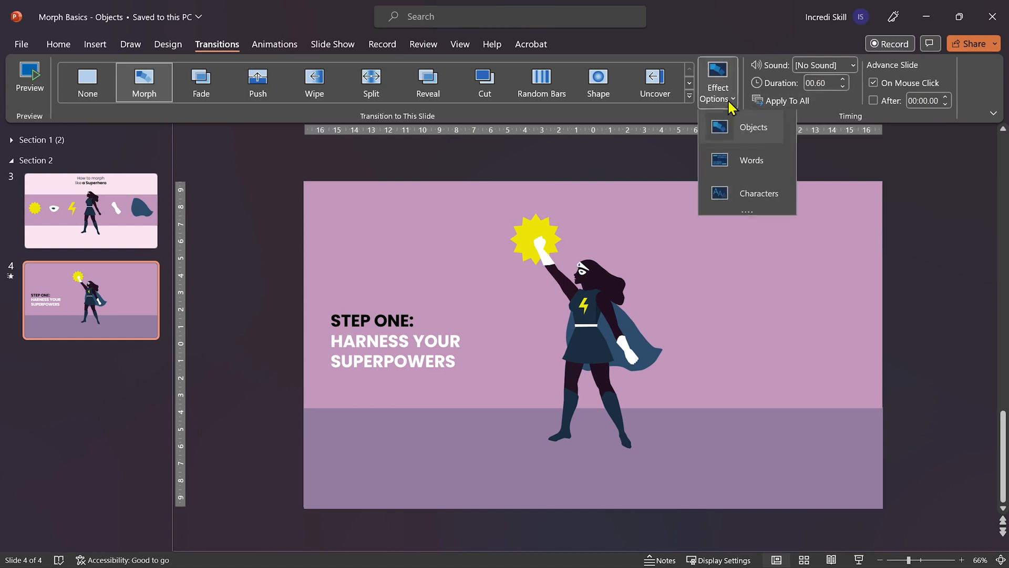